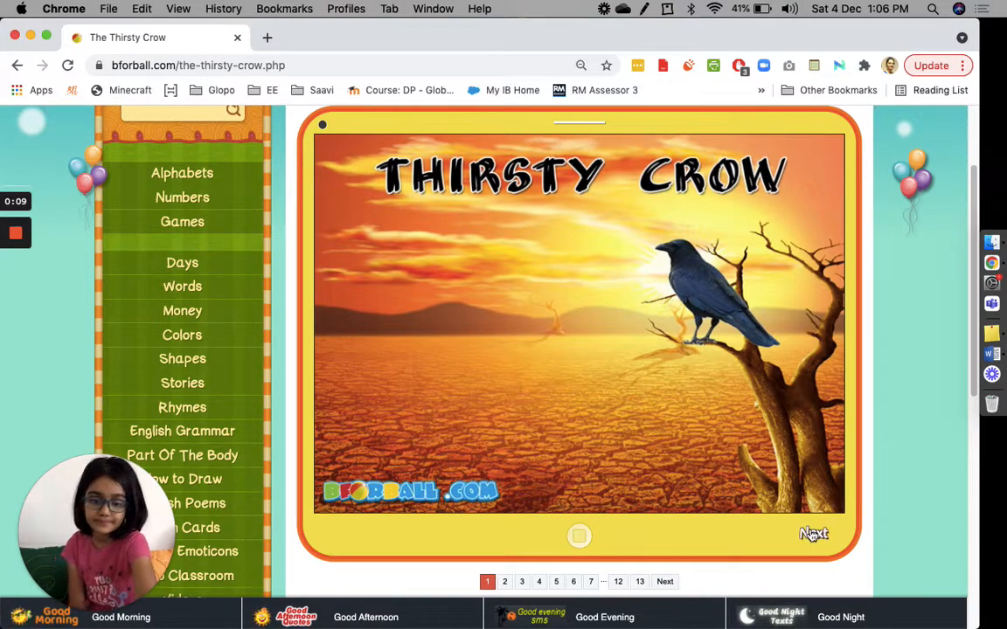
- Page forward from the title page to where the thirsty crow searches for water
click(813, 533)
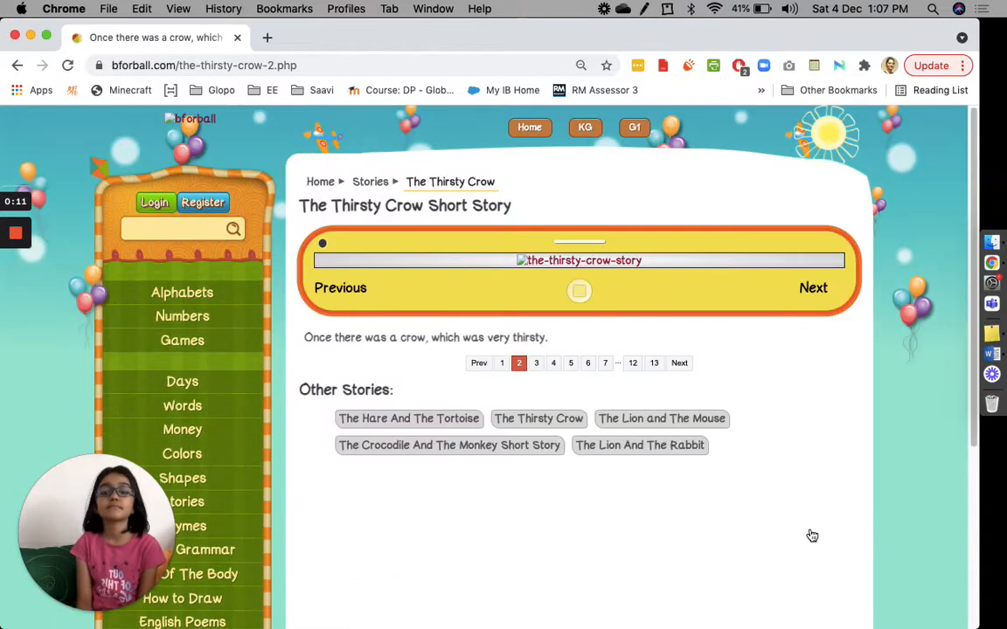
scroll(down, 3)
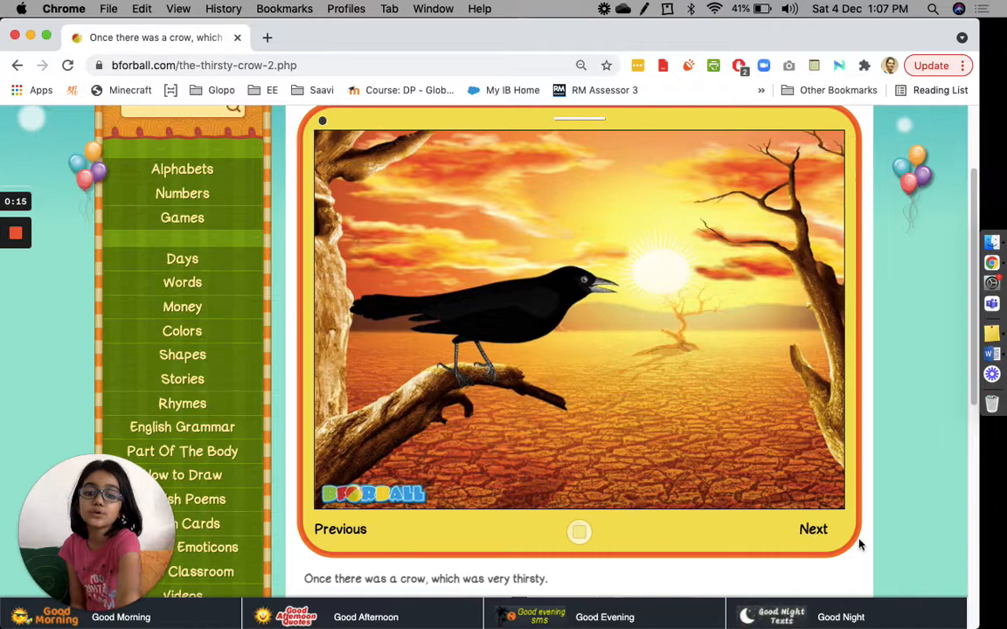
click(811, 528)
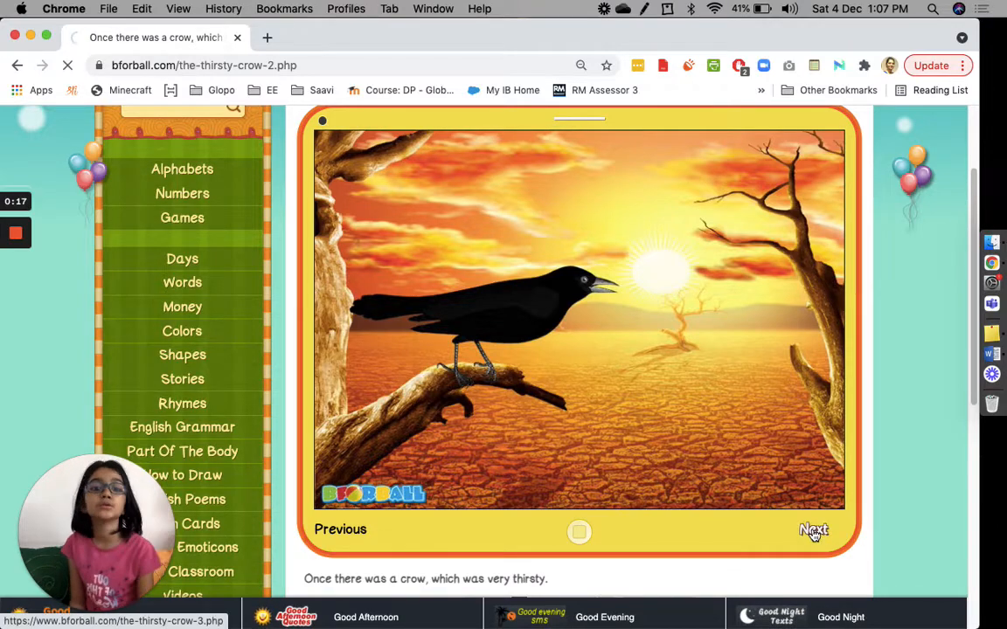
click(813, 531)
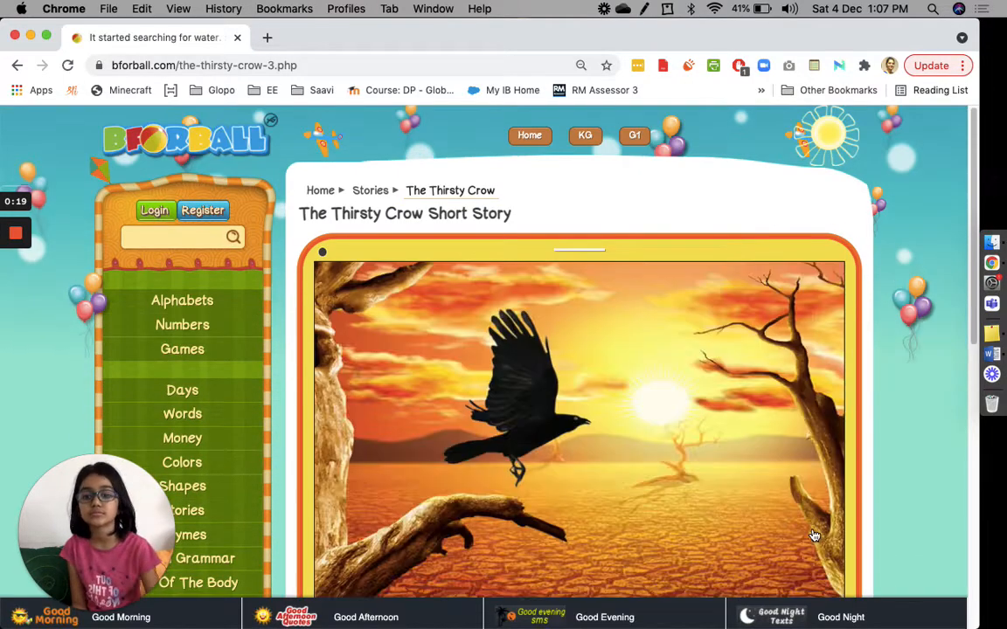
scroll(down, 3)
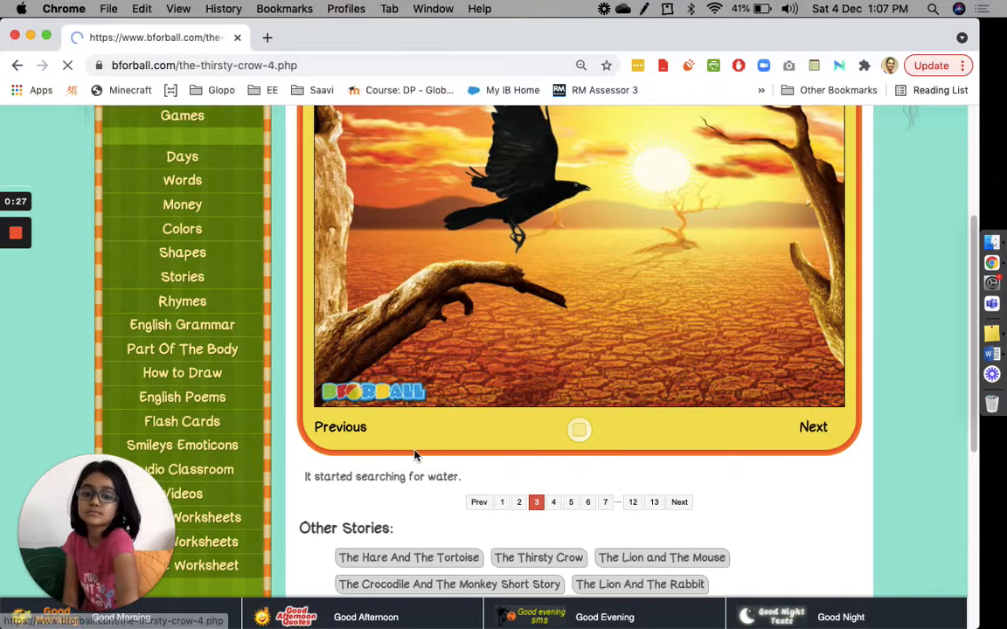
- Continue to page four, where the crow cannot find water, and start loading page five
click(811, 426)
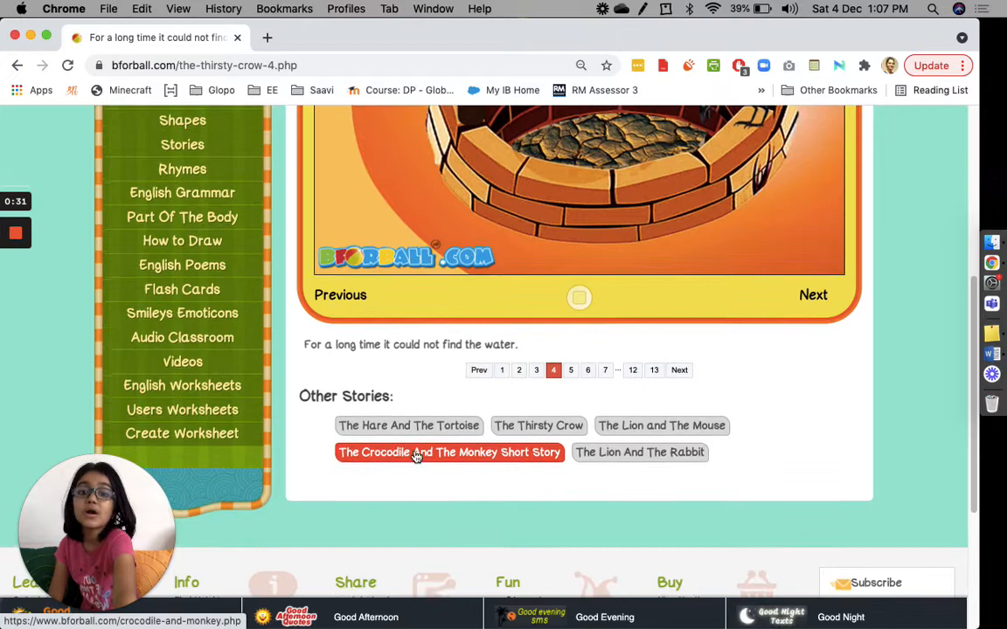
scroll(down, 3)
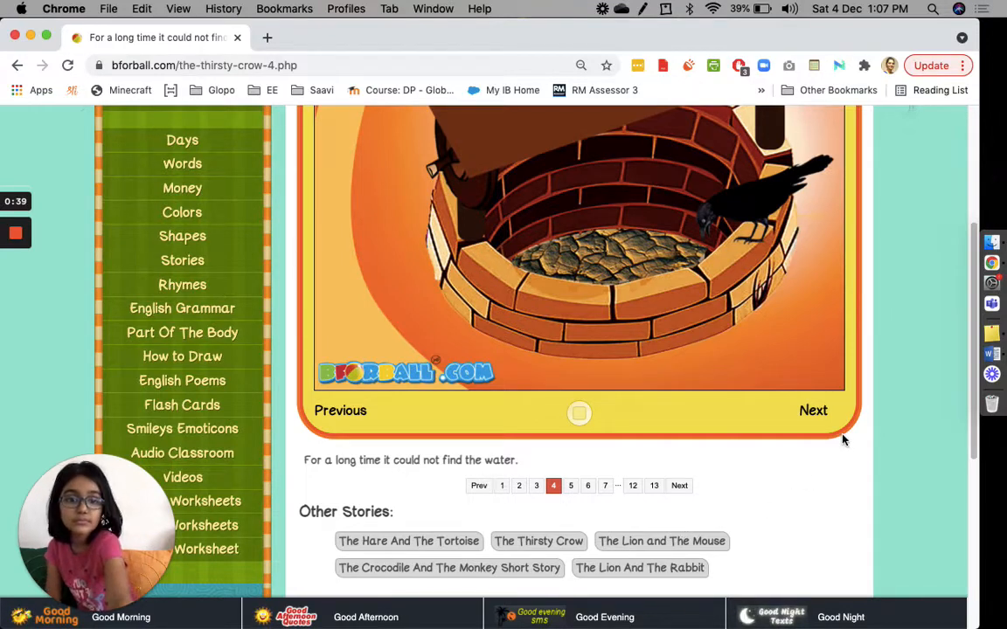
click(813, 409)
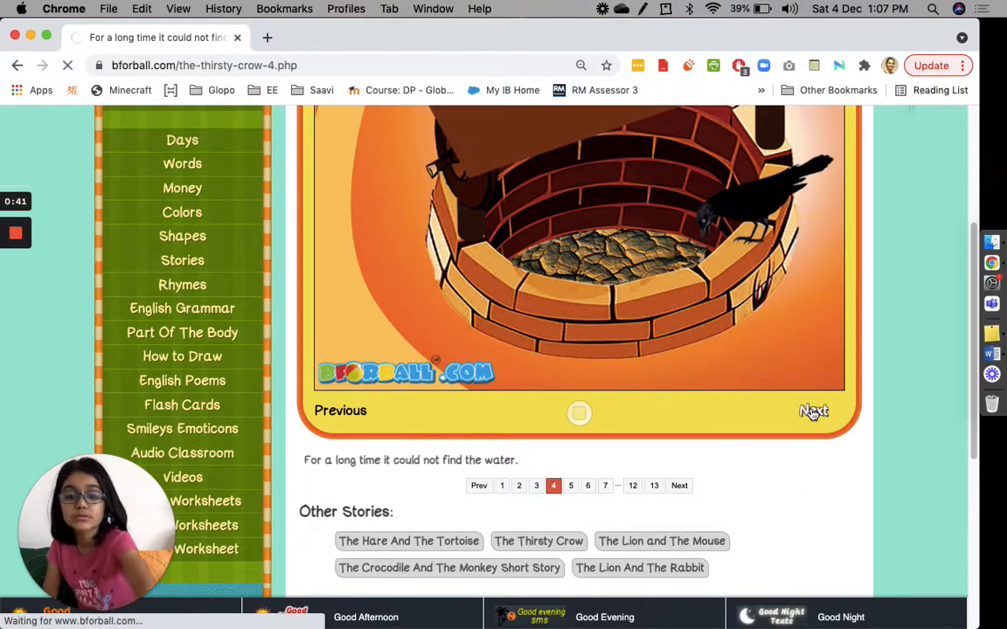
- Reach the pages where the crow sees a pot with little water in it
click(813, 411)
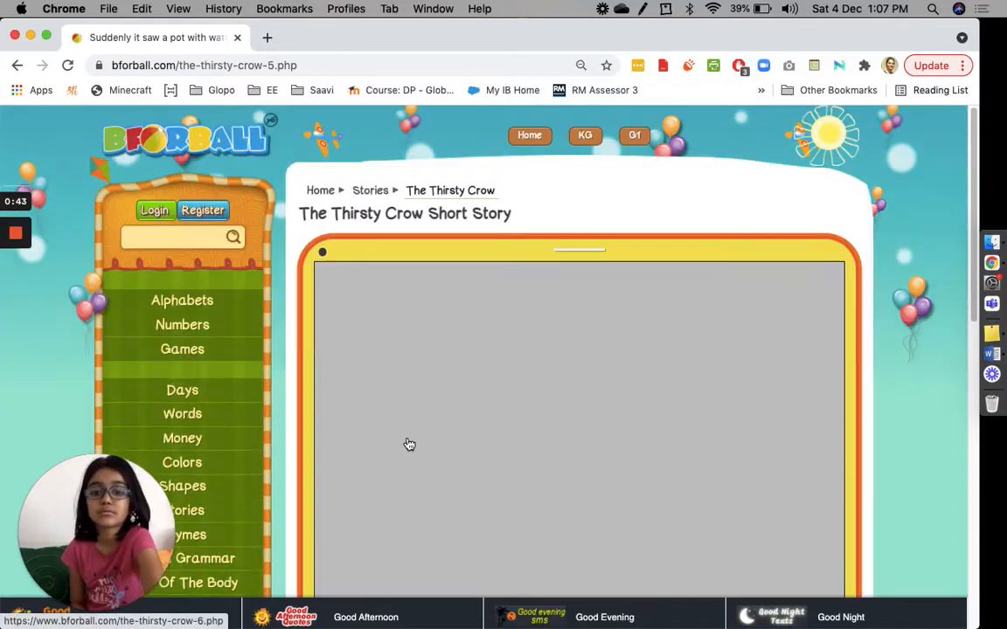
scroll(down, 3)
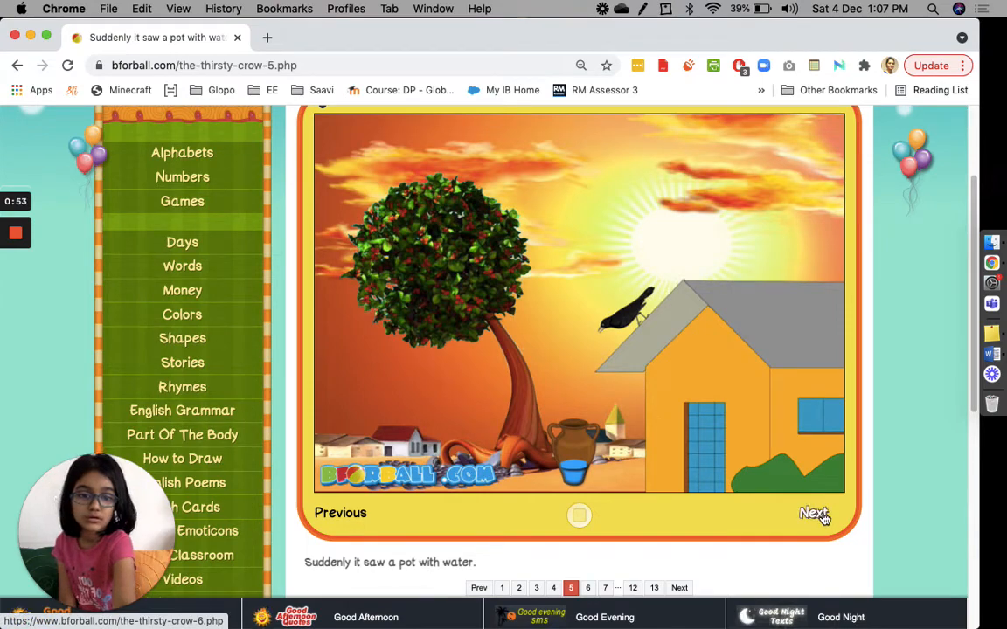
click(815, 514)
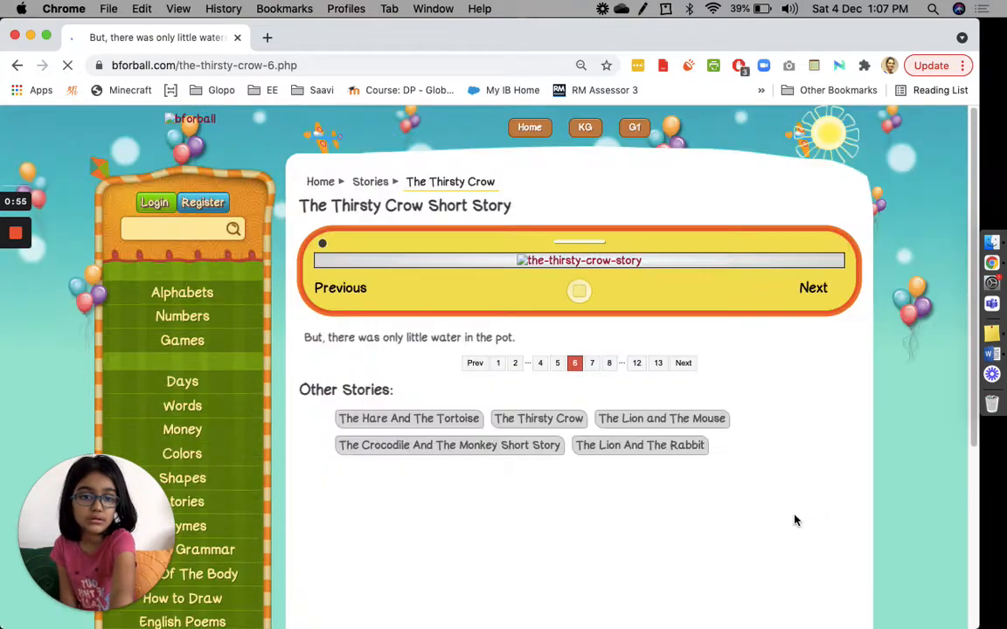
scroll(down, 3)
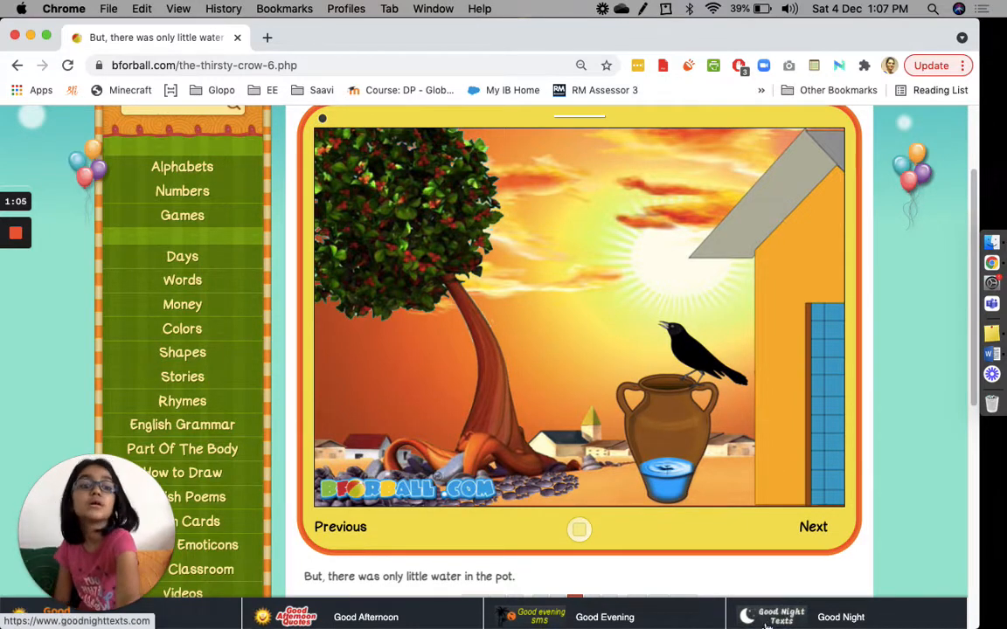
- Advance to page seven, where the crow can't reach the water, and request page eight
click(813, 526)
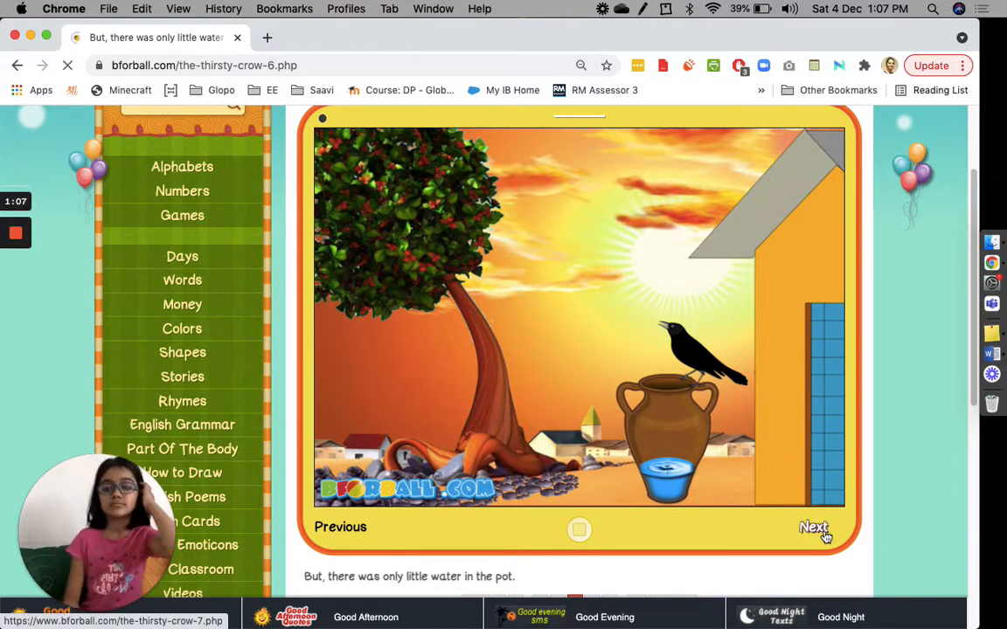
click(813, 526)
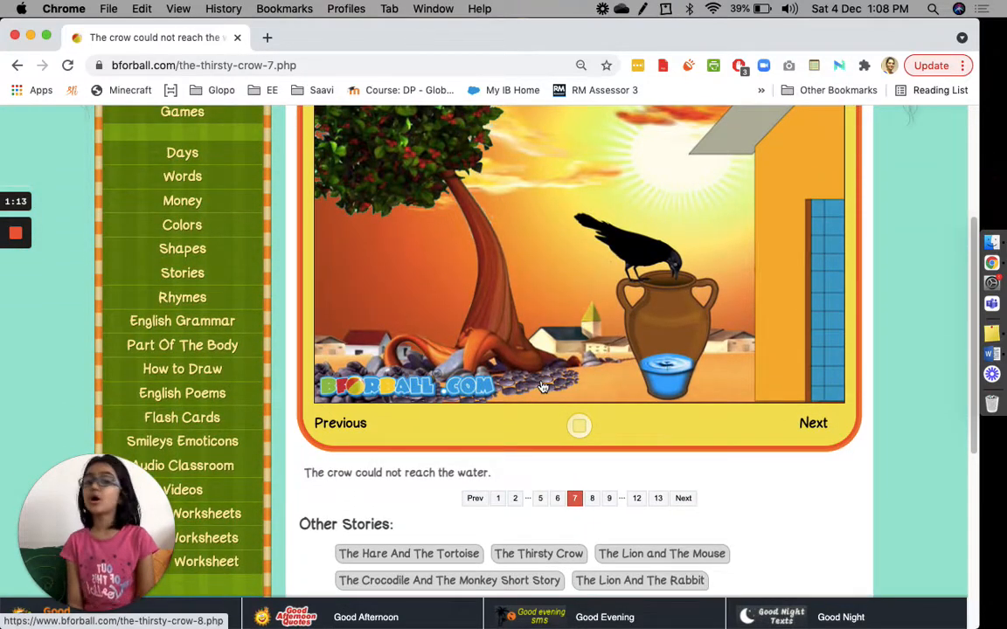
mouse_move(934, 557)
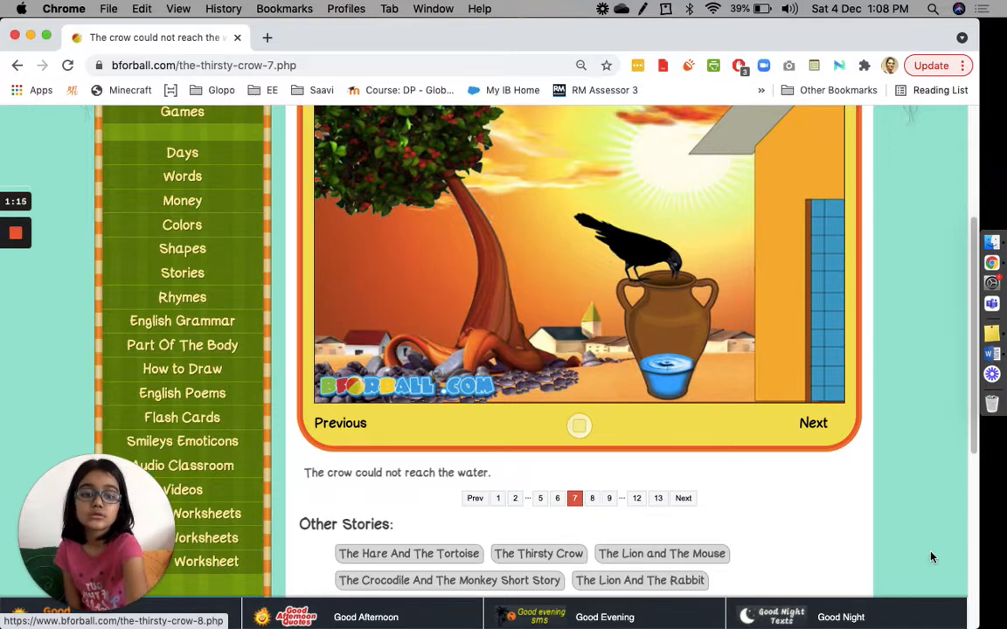
click(813, 423)
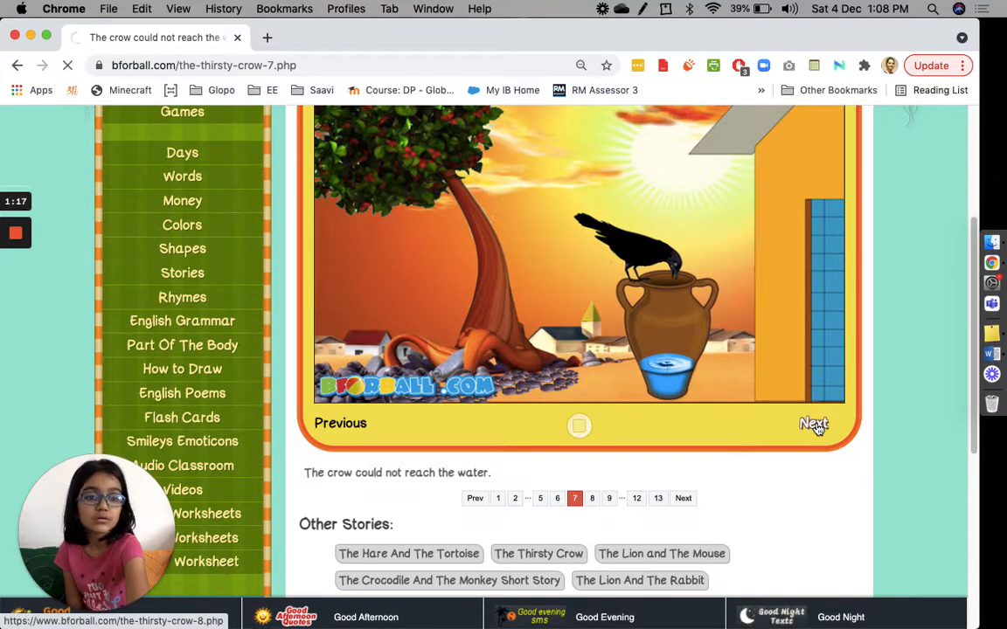
- Turn through the pages where the crow sees, picks and drops the pebbles
click(813, 424)
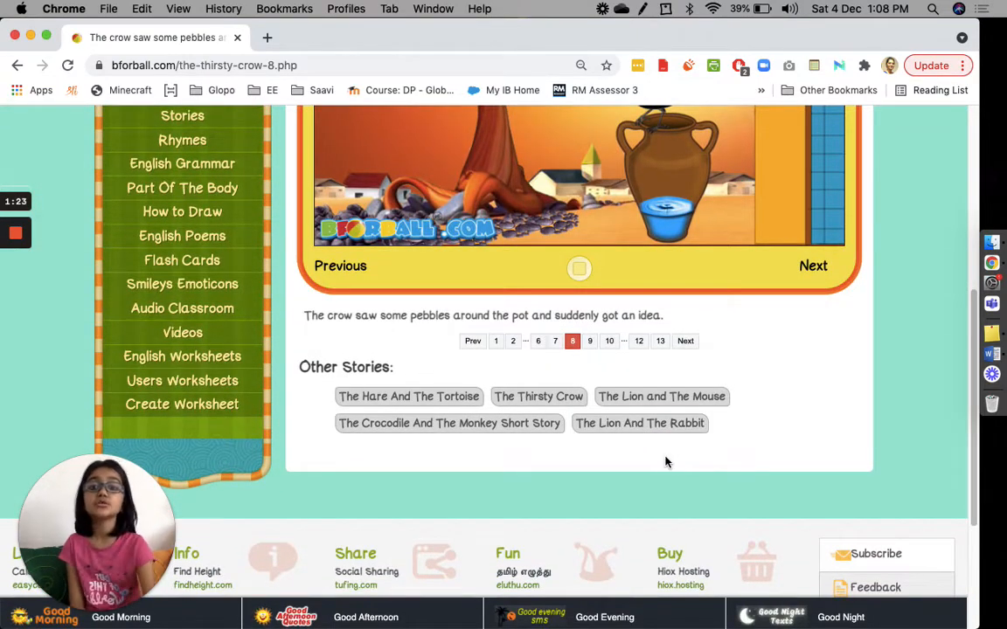
scroll(down, 3)
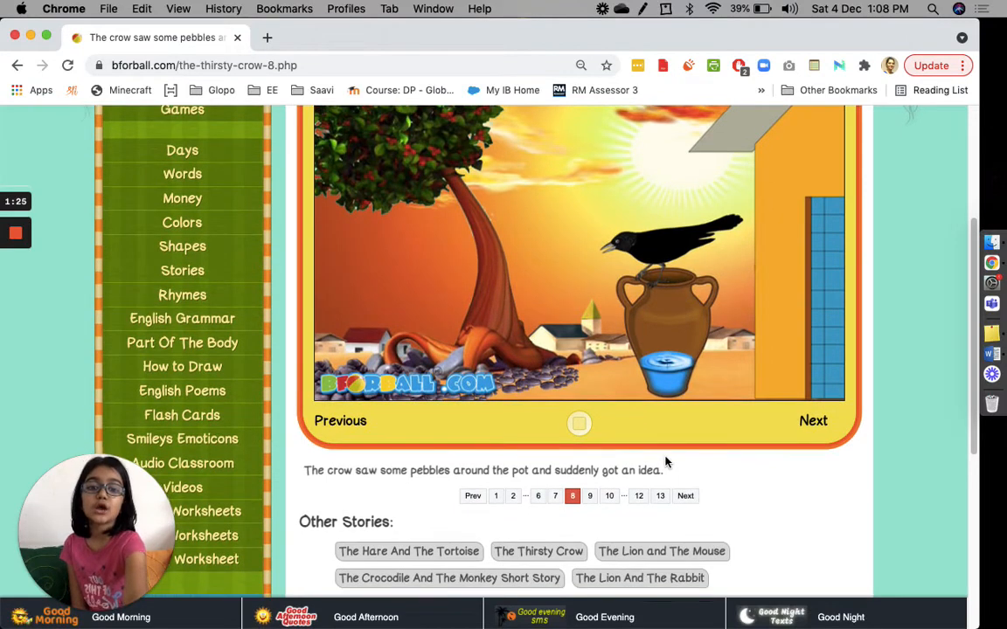
mouse_move(626, 483)
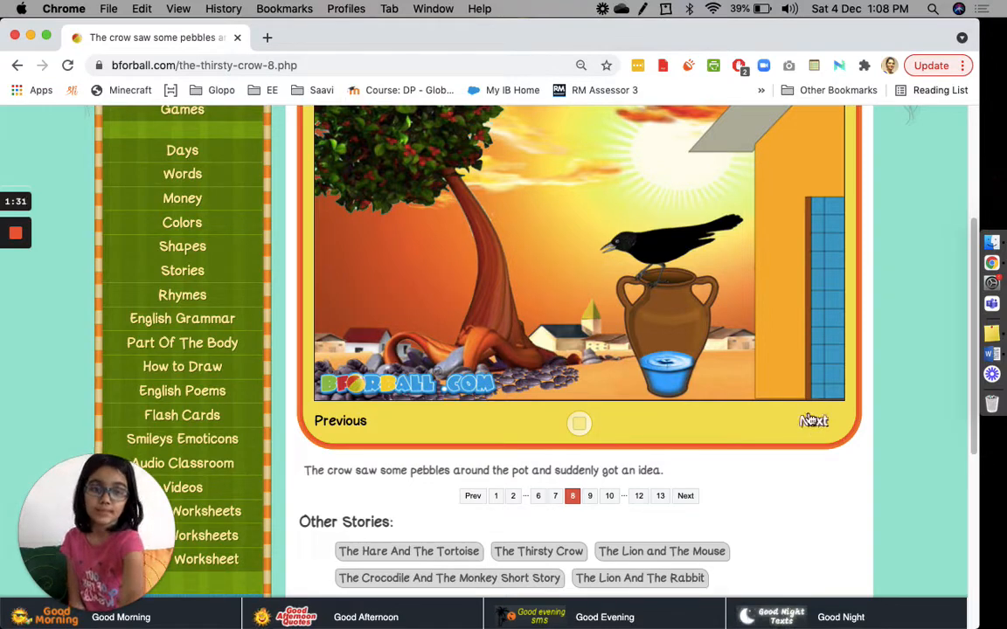
click(813, 419)
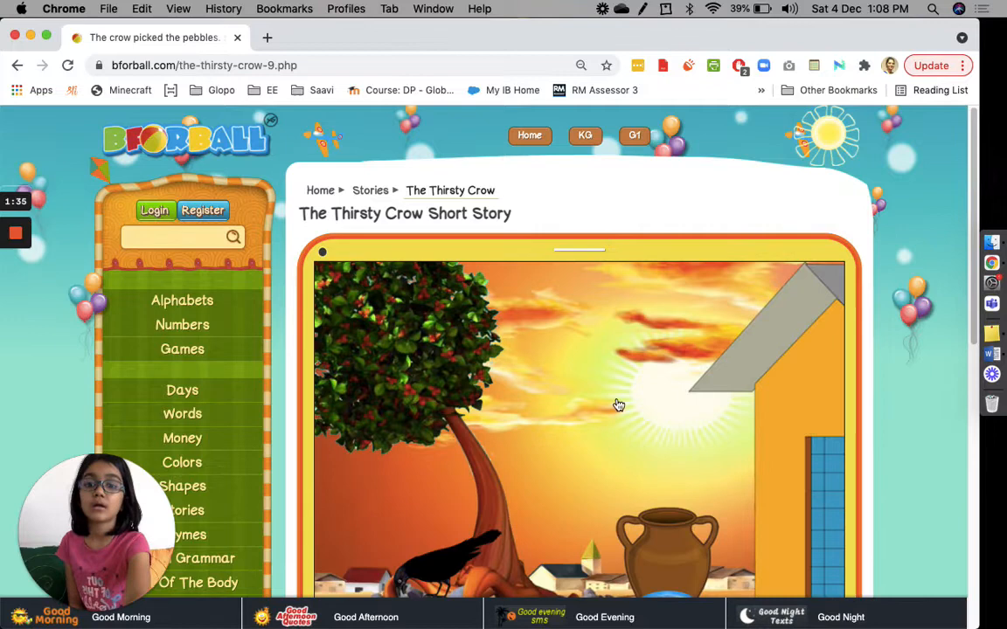
scroll(down, 3)
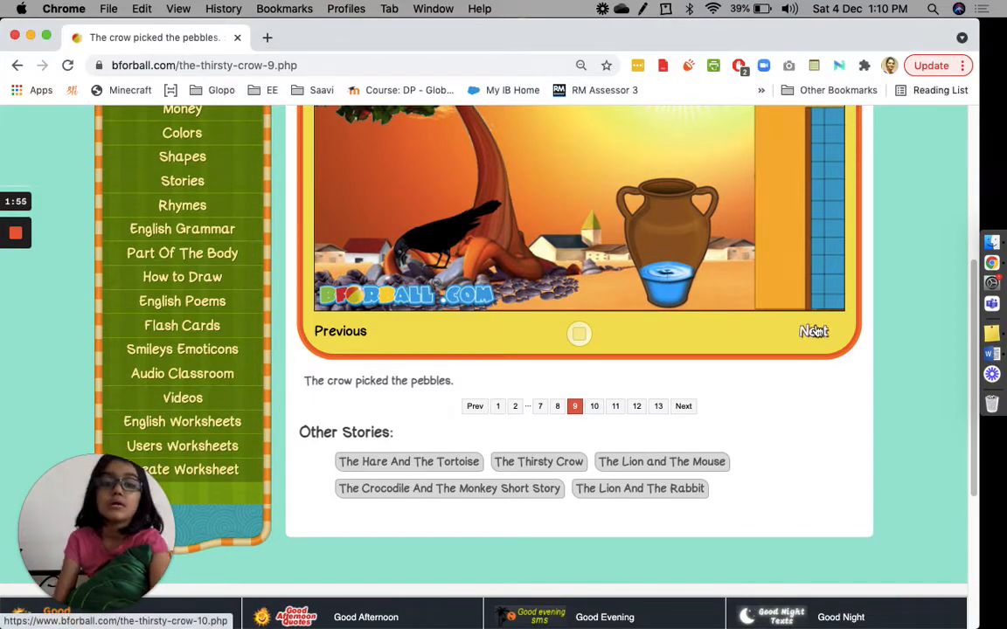
click(815, 330)
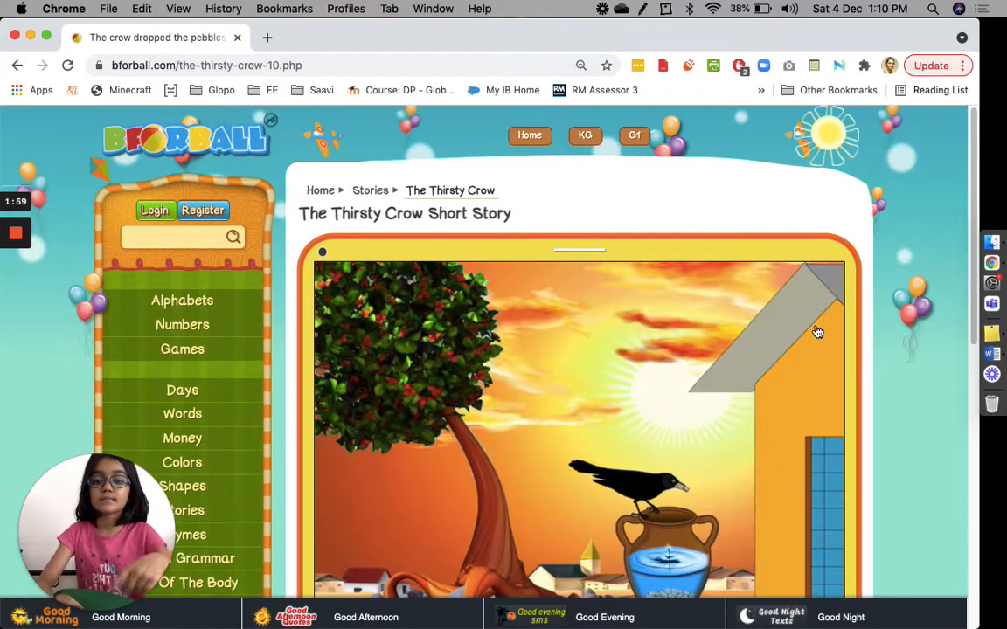
- Advance through the rising-water page to page twelve, where the crow flies away happily
scroll(down, 3)
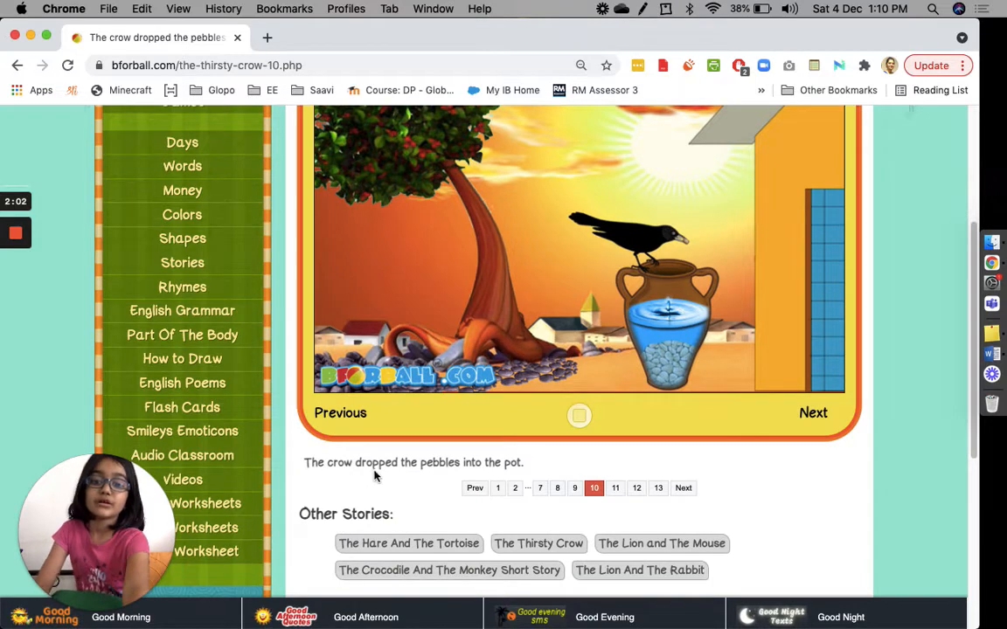
mouse_move(603, 429)
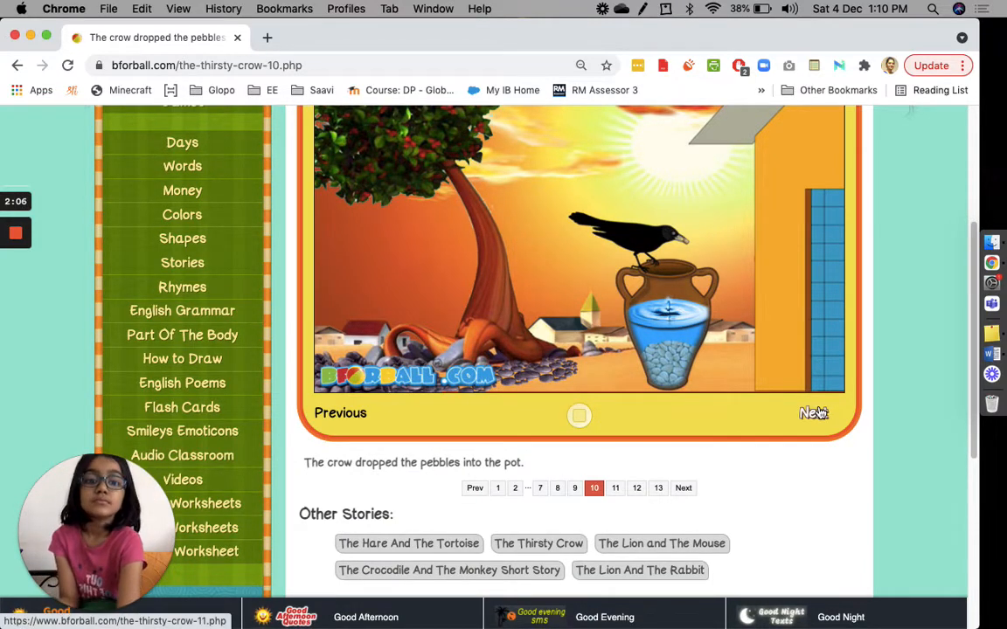
click(815, 413)
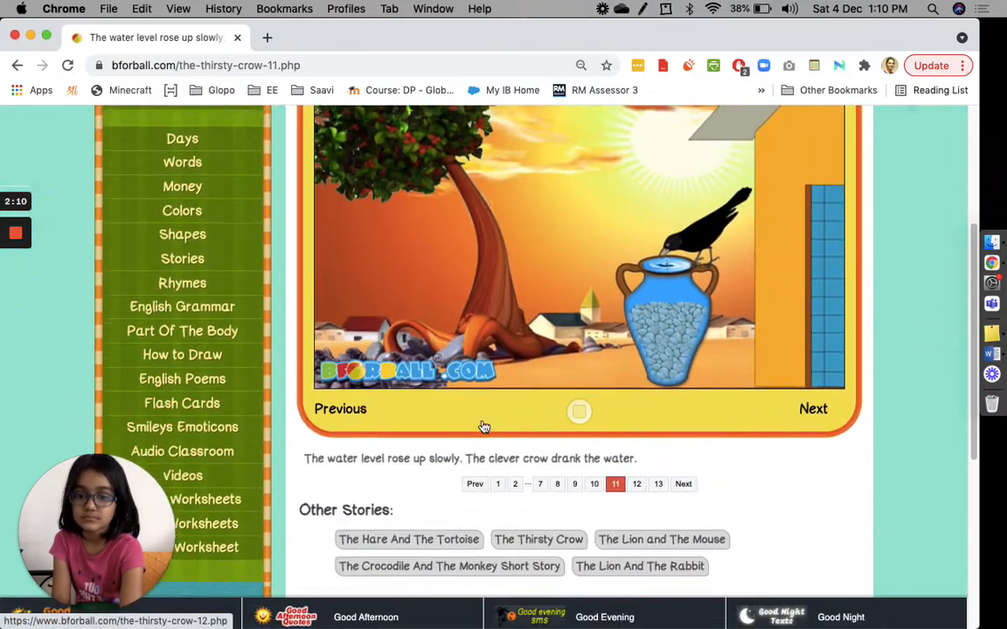
scroll(down, 3)
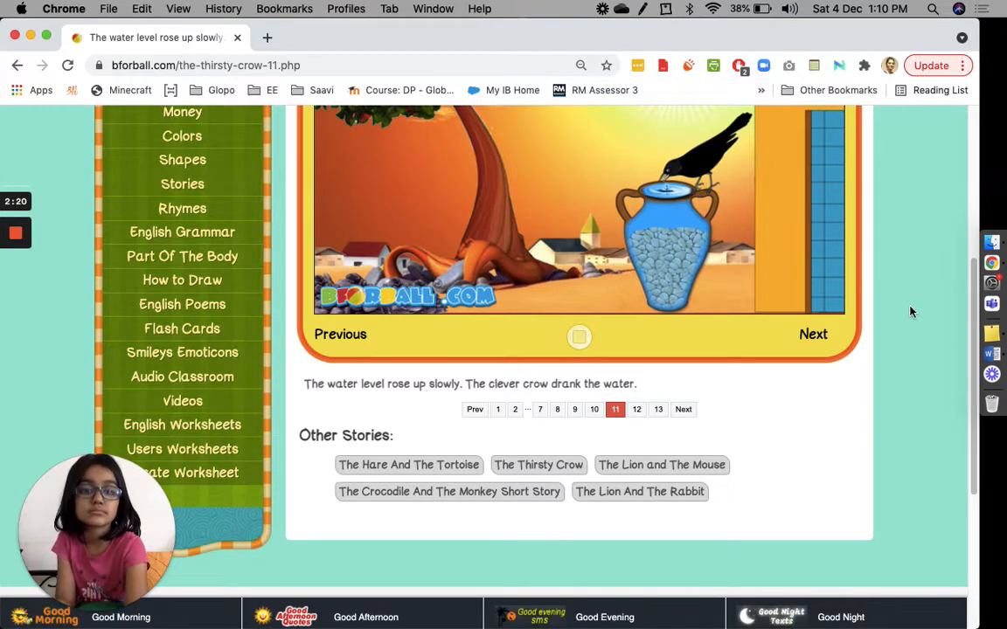
click(813, 334)
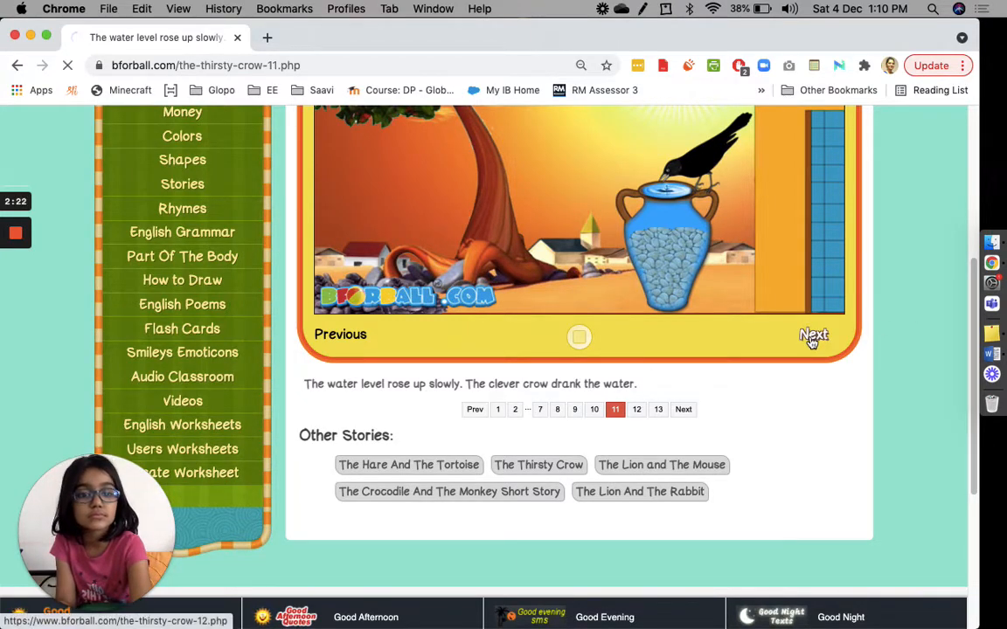
click(813, 336)
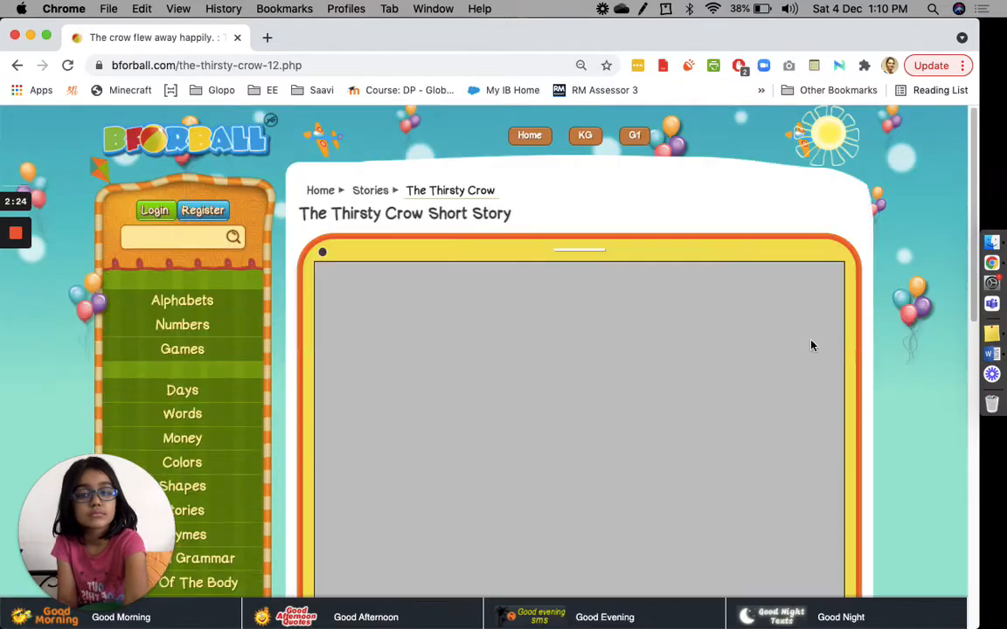
- Move on from the ending toward the story's final moral page
scroll(down, 3)
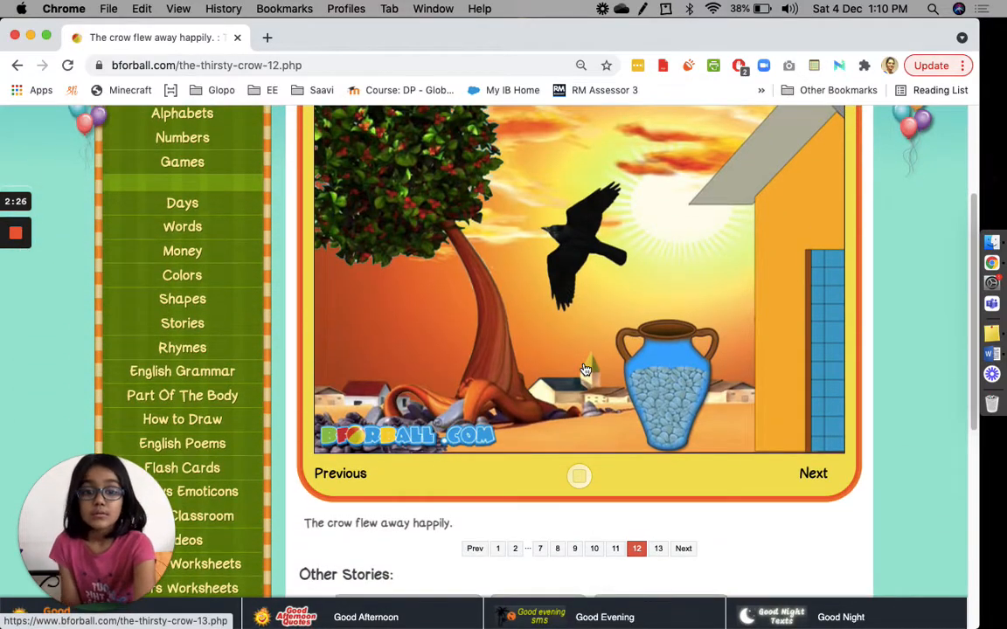
scroll(down, 3)
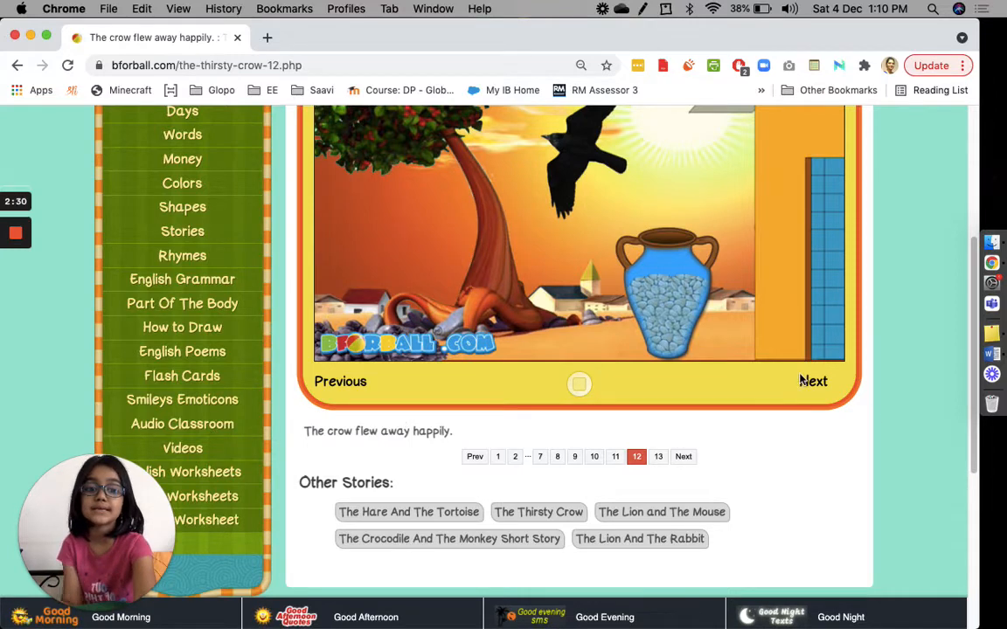
click(813, 381)
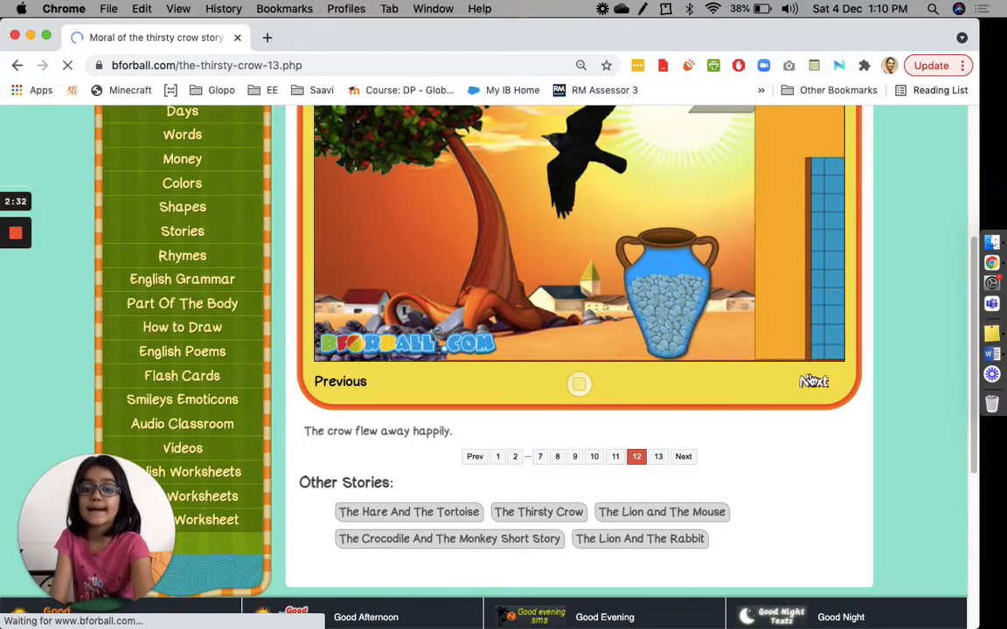